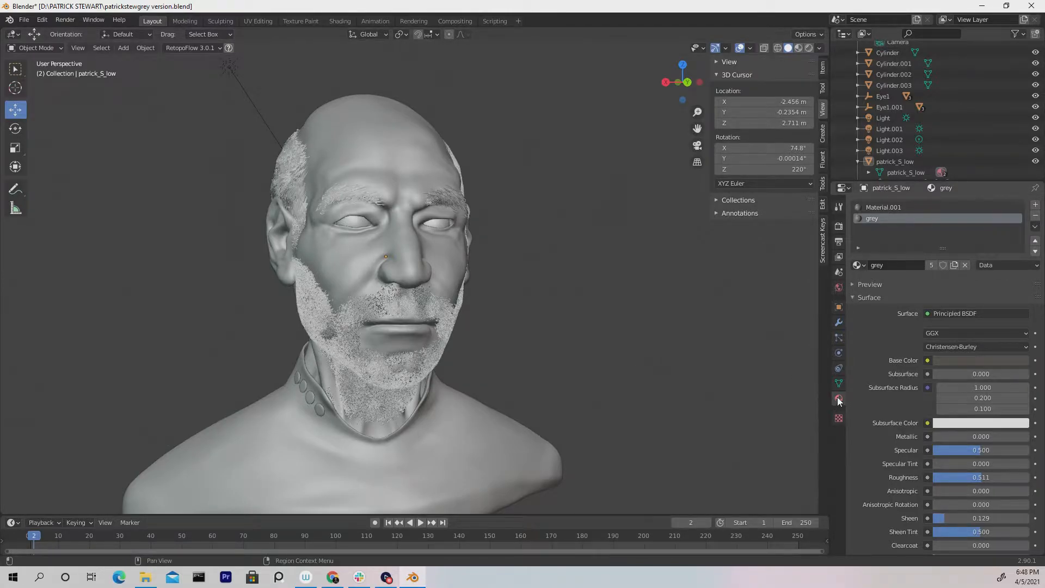
# - Glance at the particle modifiers, then add a third material slot holding new Material.002
pyautogui.click(838, 322)
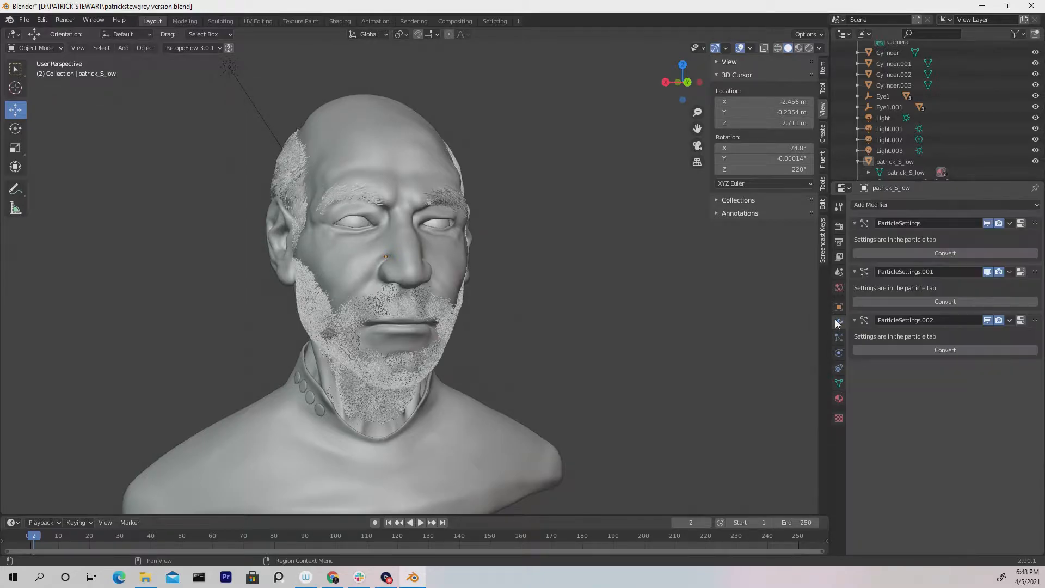
pyautogui.click(838, 398)
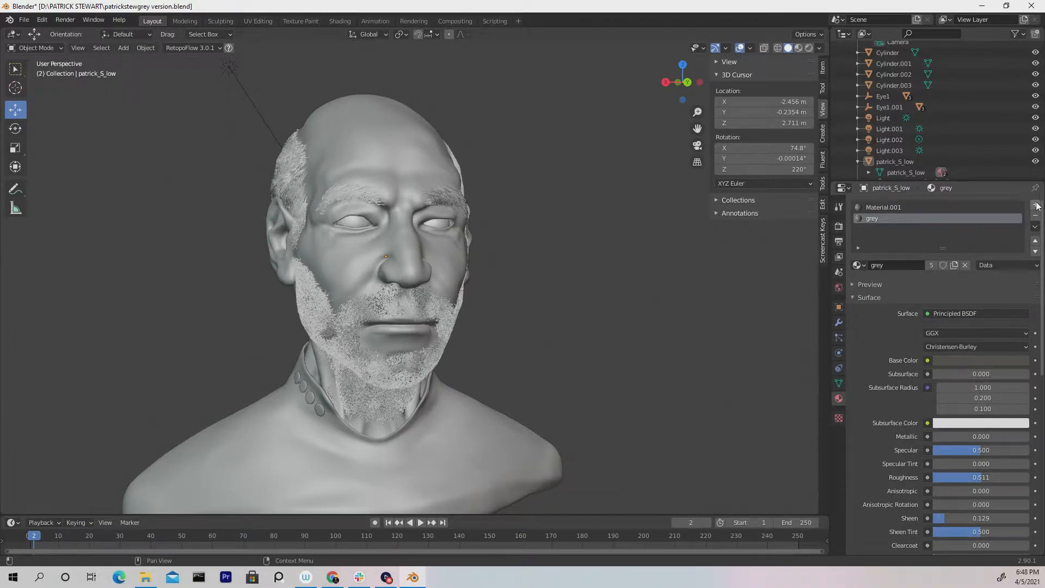
pyautogui.click(1035, 205)
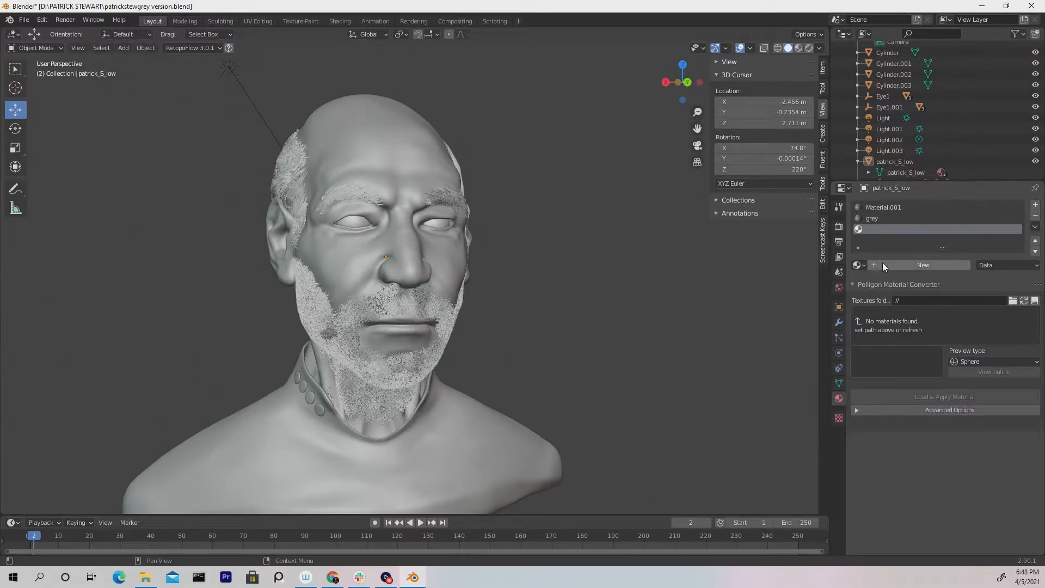
pyautogui.click(923, 265)
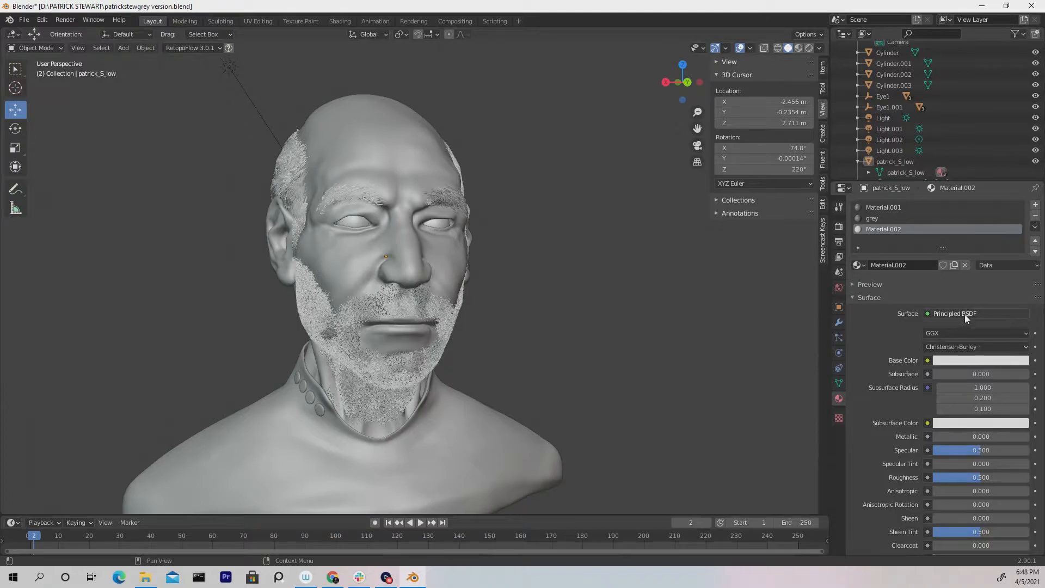
# - Switch Material.002's surface shader from Principled BSDF to Principled Hair BSDF
pyautogui.click(967, 314)
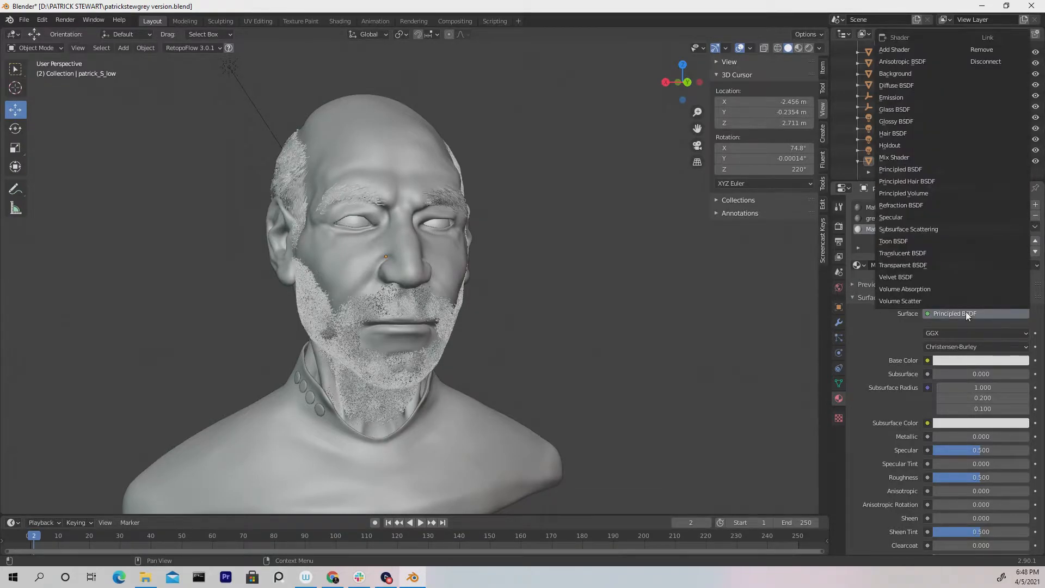
pyautogui.moveTo(936, 229)
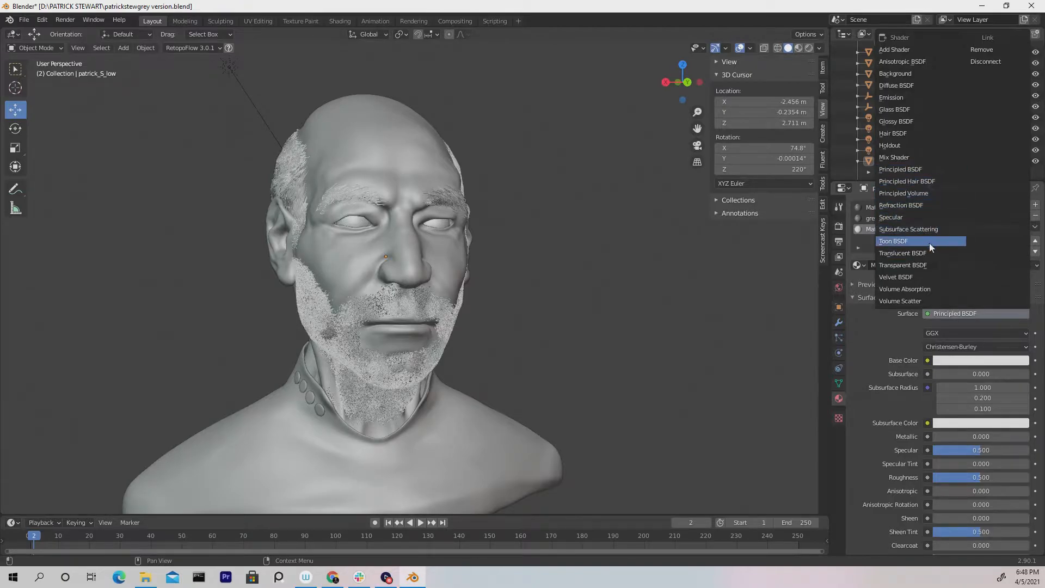
pyautogui.moveTo(925, 109)
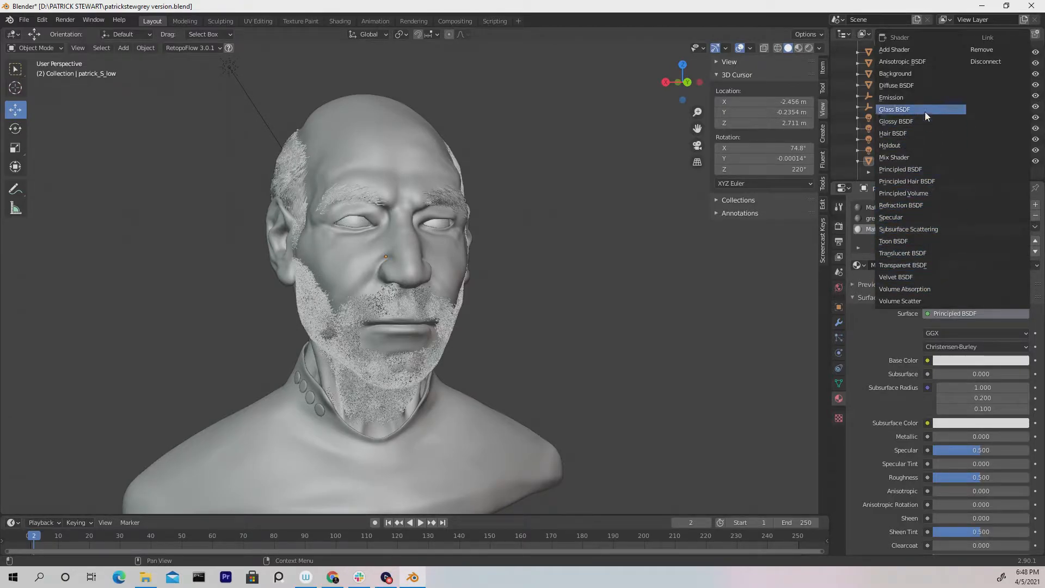
pyautogui.moveTo(924, 181)
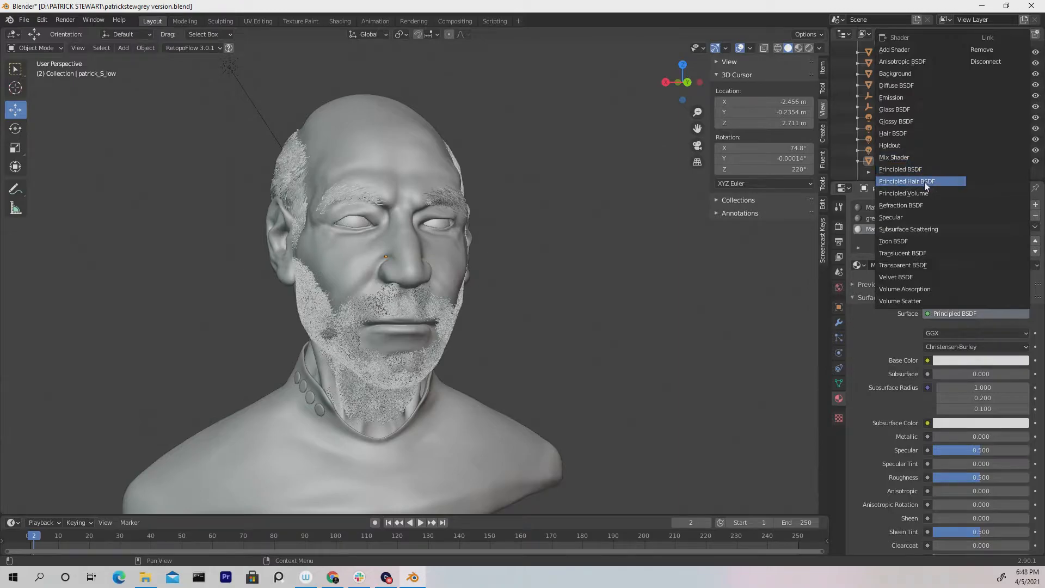
pyautogui.click(907, 181)
pyautogui.write('head')
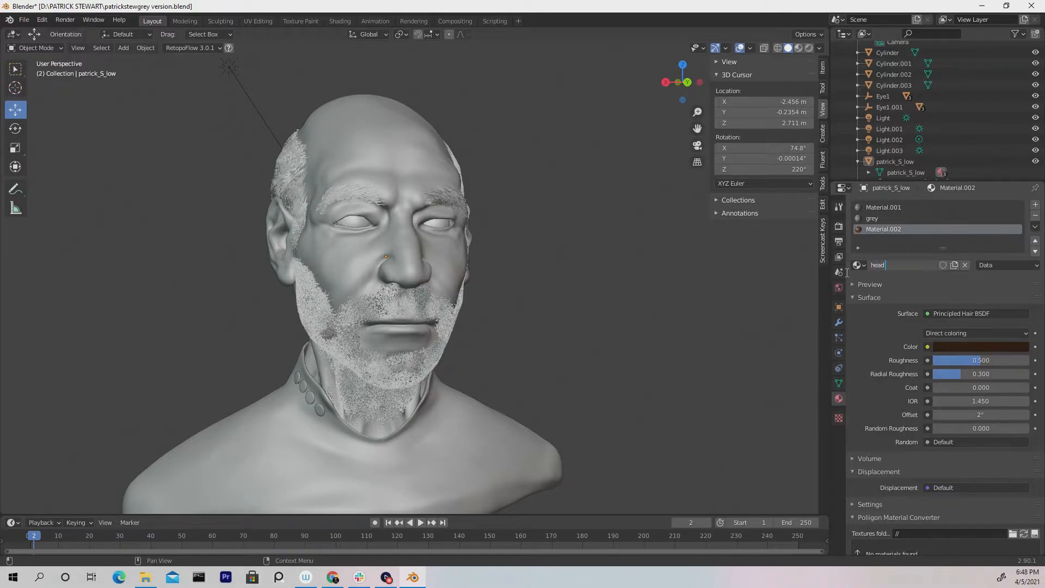
# - Finish renaming Material.002 to 'head hair'
pyautogui.write('hair')
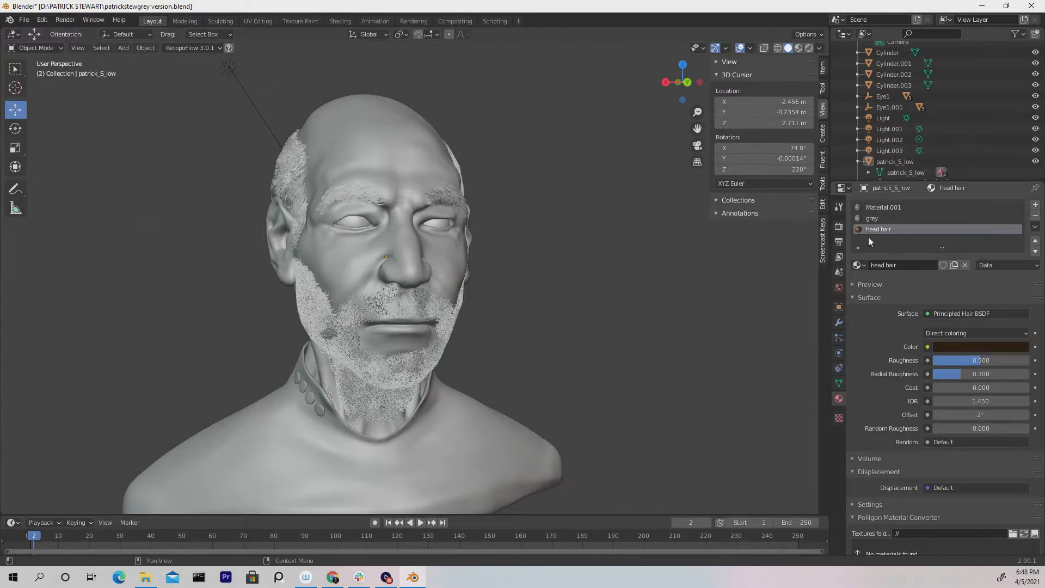
pyautogui.moveTo(878, 234)
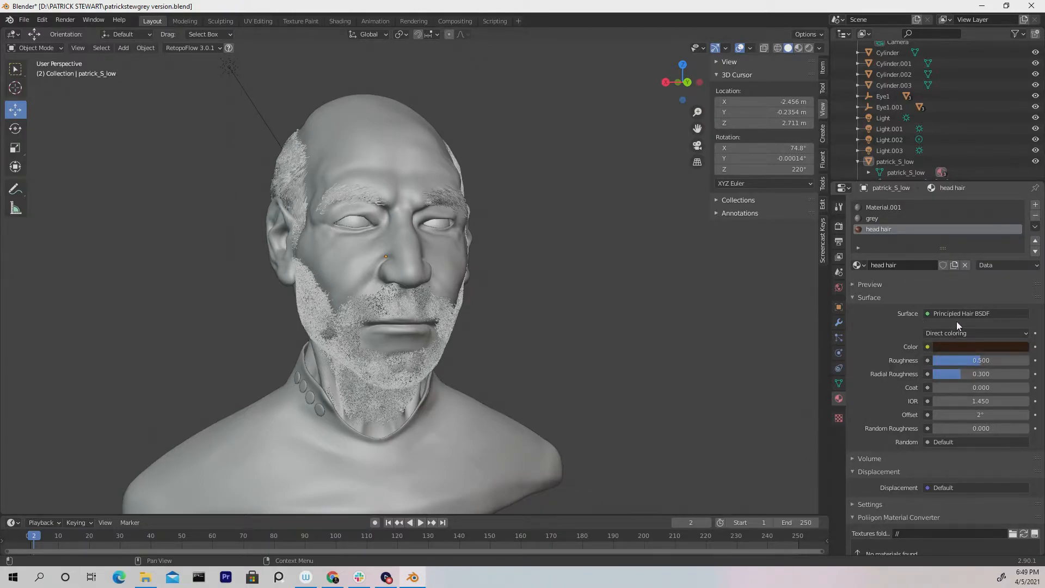
pyautogui.moveTo(941, 347)
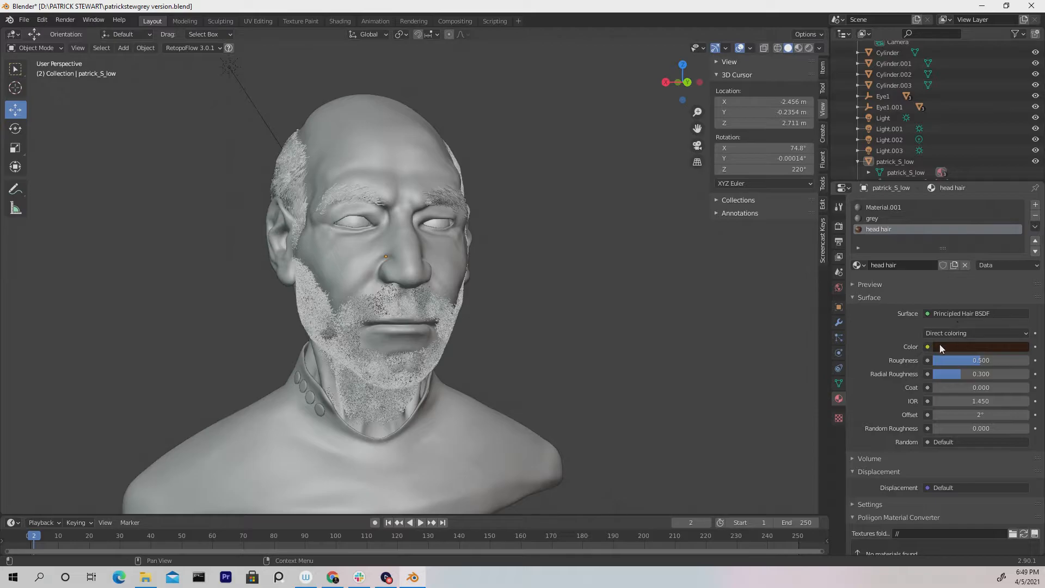
pyautogui.moveTo(955, 349)
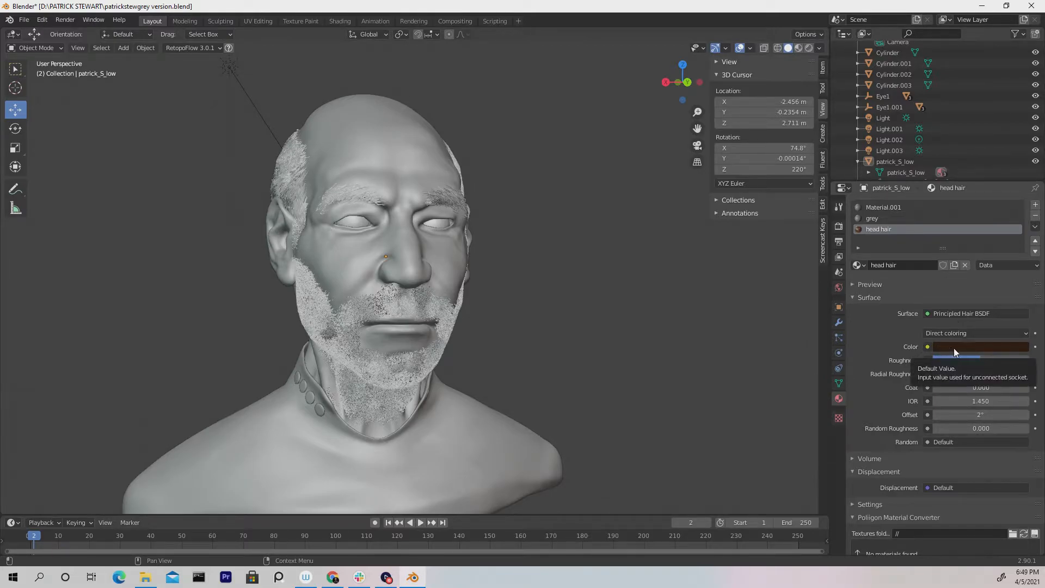
pyautogui.moveTo(959, 350)
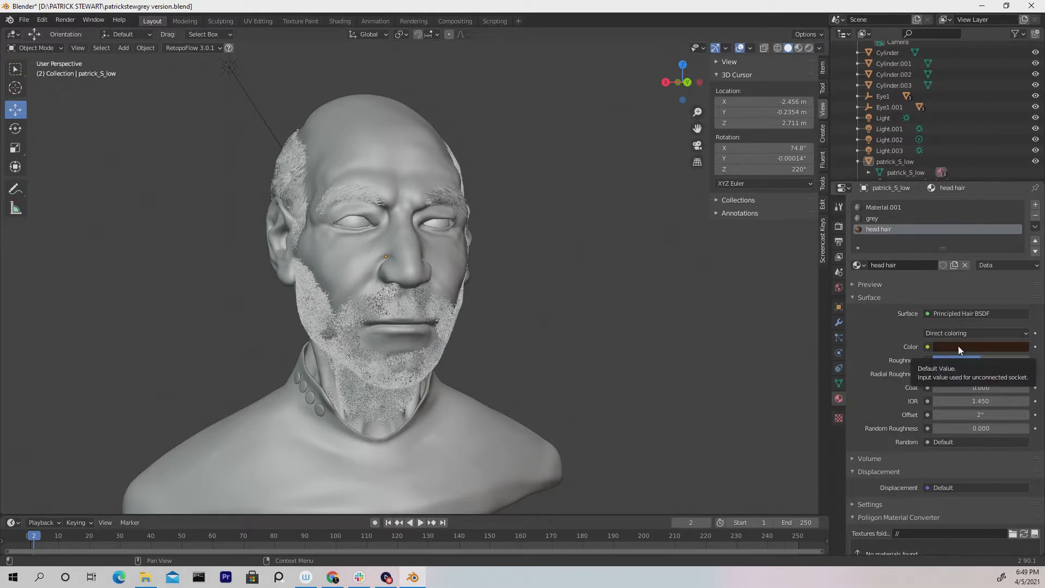
# - Change the head hair material's colour from dark brown to green
pyautogui.click(981, 346)
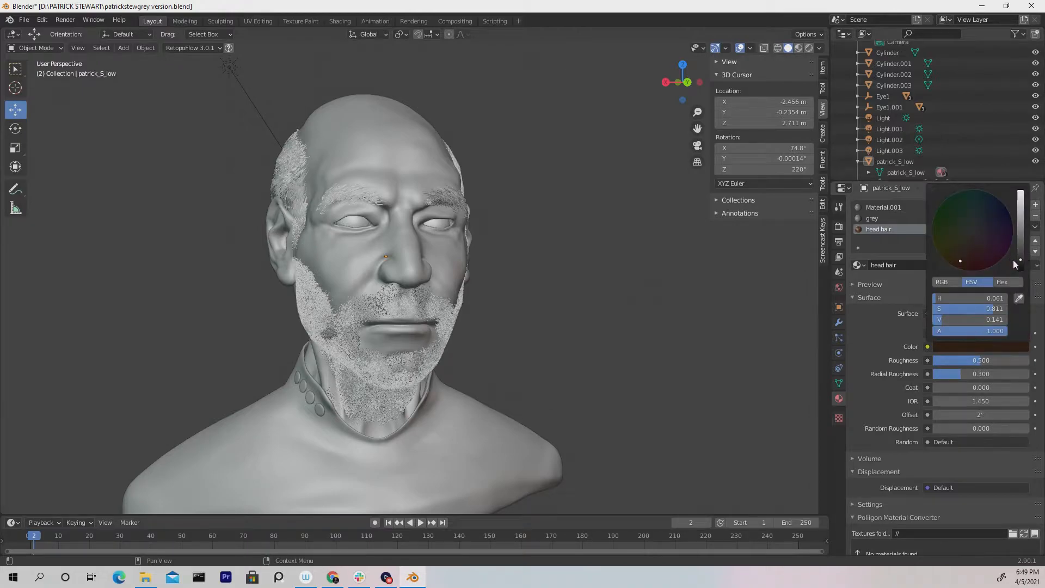
pyautogui.moveTo(1019, 260); pyautogui.dragTo(1019, 237)
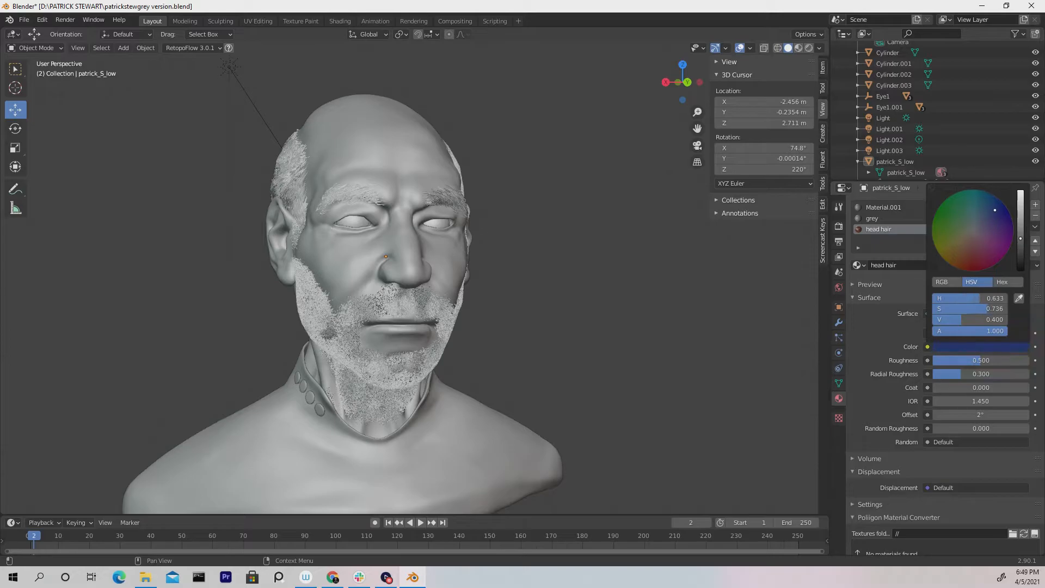
pyautogui.click(948, 210)
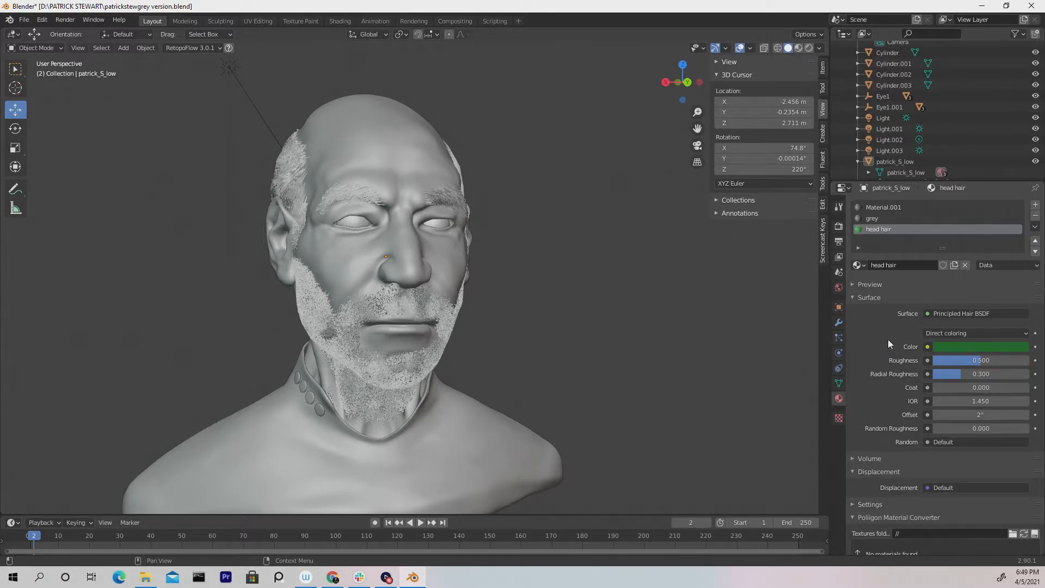
pyautogui.moveTo(974, 333)
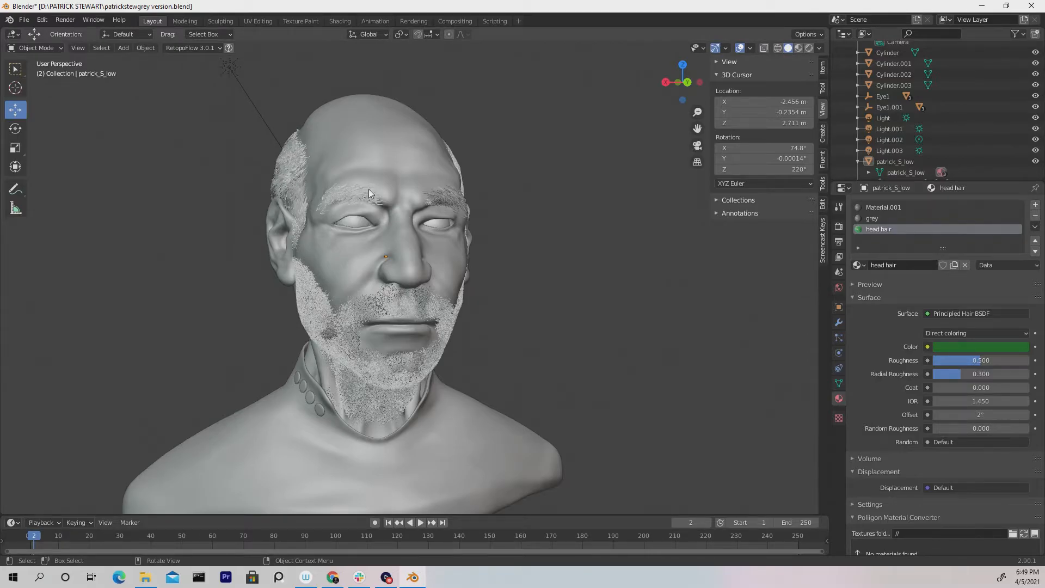
pyautogui.moveTo(368, 324)
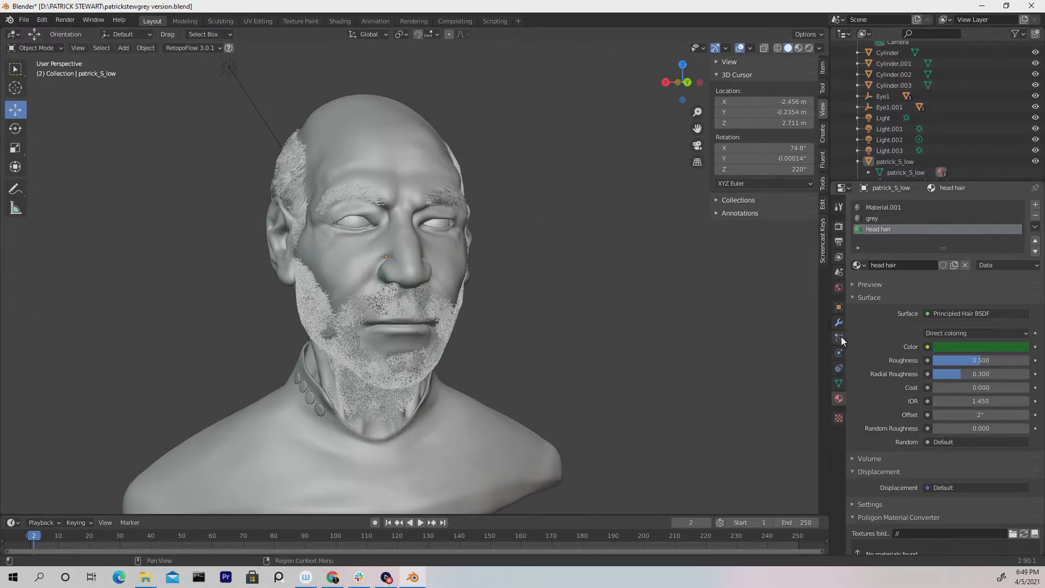
pyautogui.moveTo(838, 338)
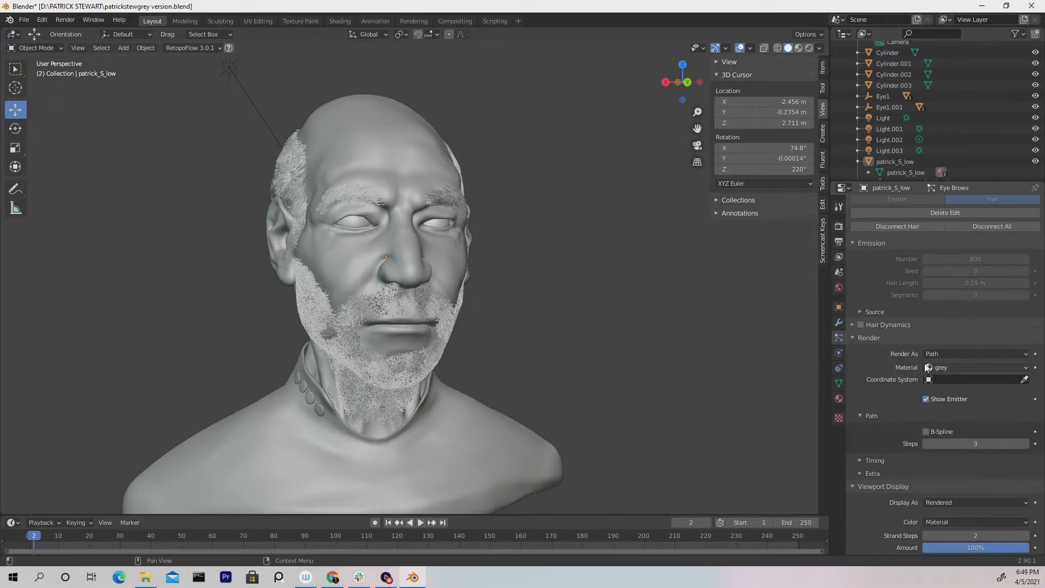
pyautogui.moveTo(967, 371)
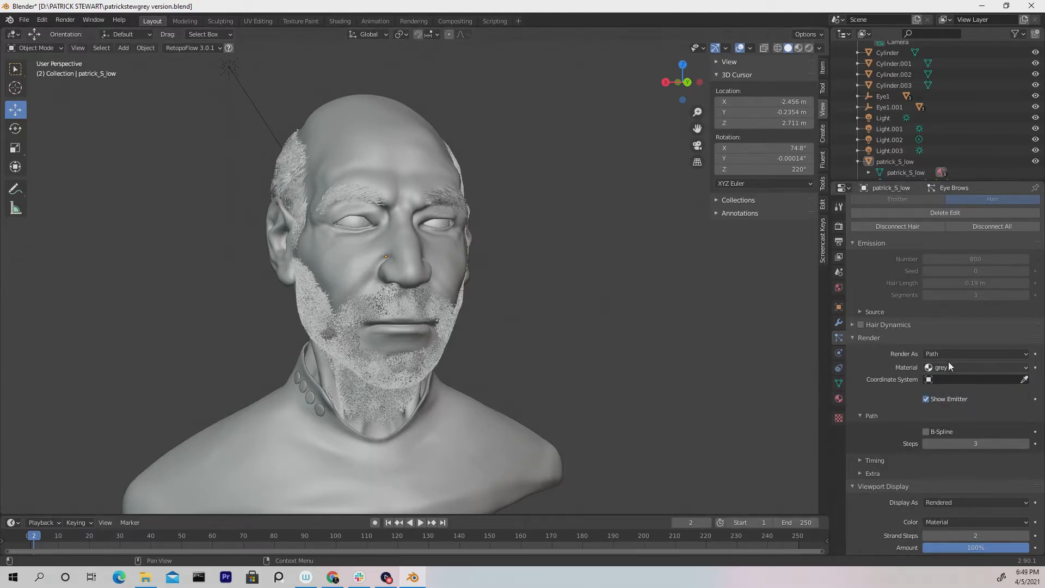
# - Set the Eye Brows particle system's render material to head hair
pyautogui.click(975, 367)
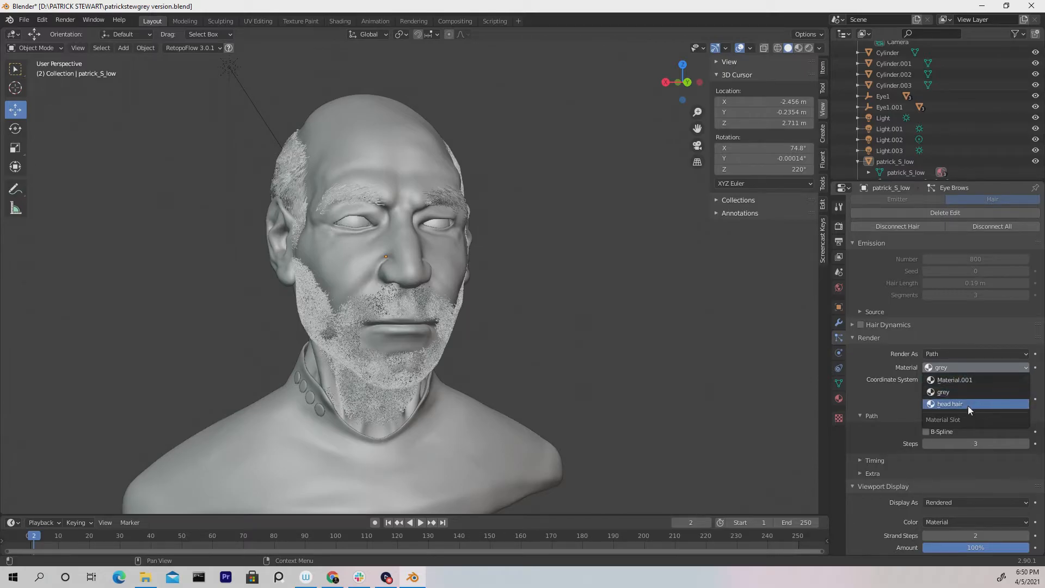
pyautogui.moveTo(964, 407)
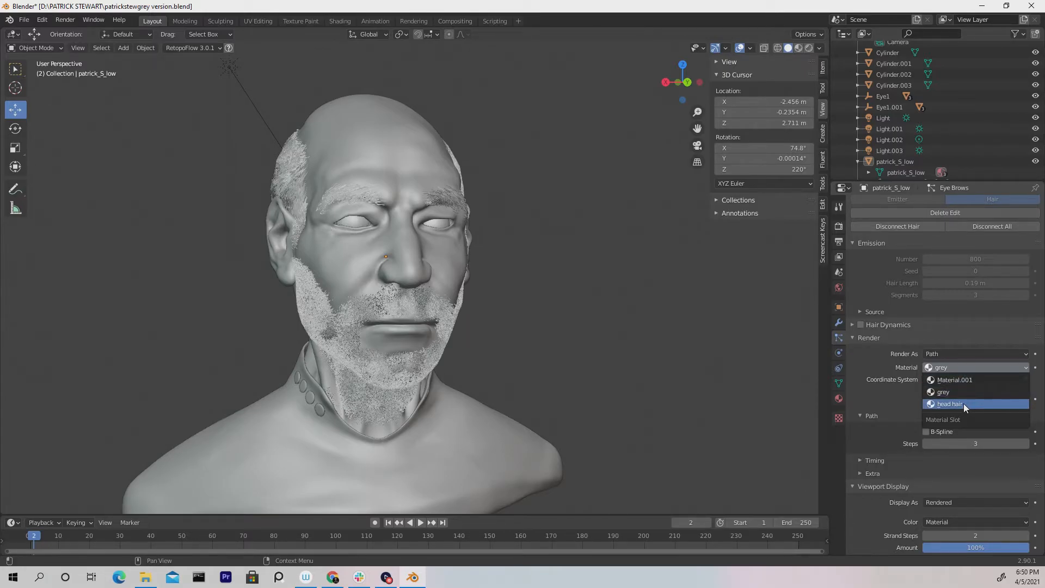
pyautogui.click(949, 404)
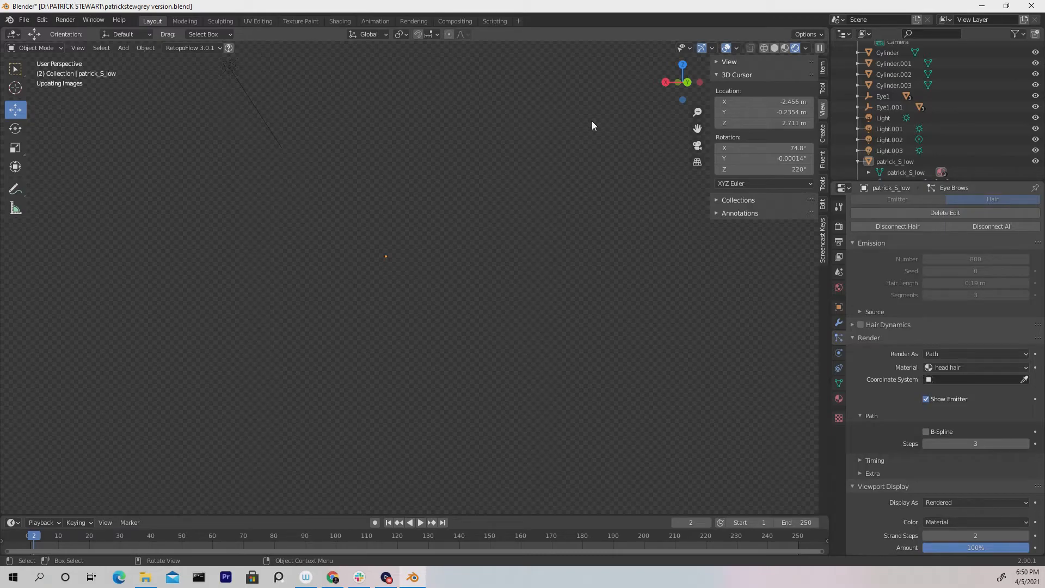
pyautogui.moveTo(591, 127)
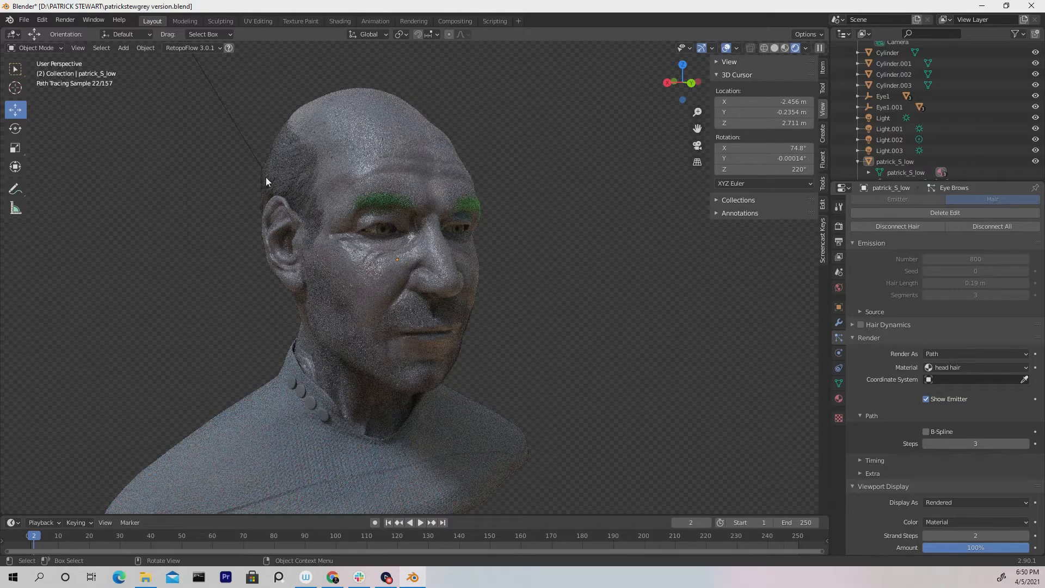
pyautogui.moveTo(290, 179)
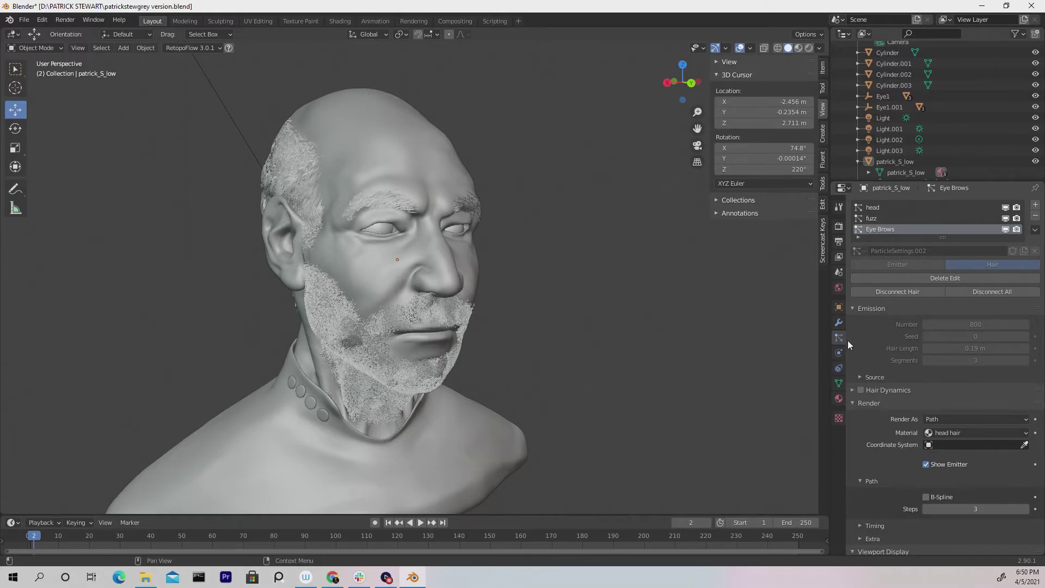
pyautogui.moveTo(839, 337)
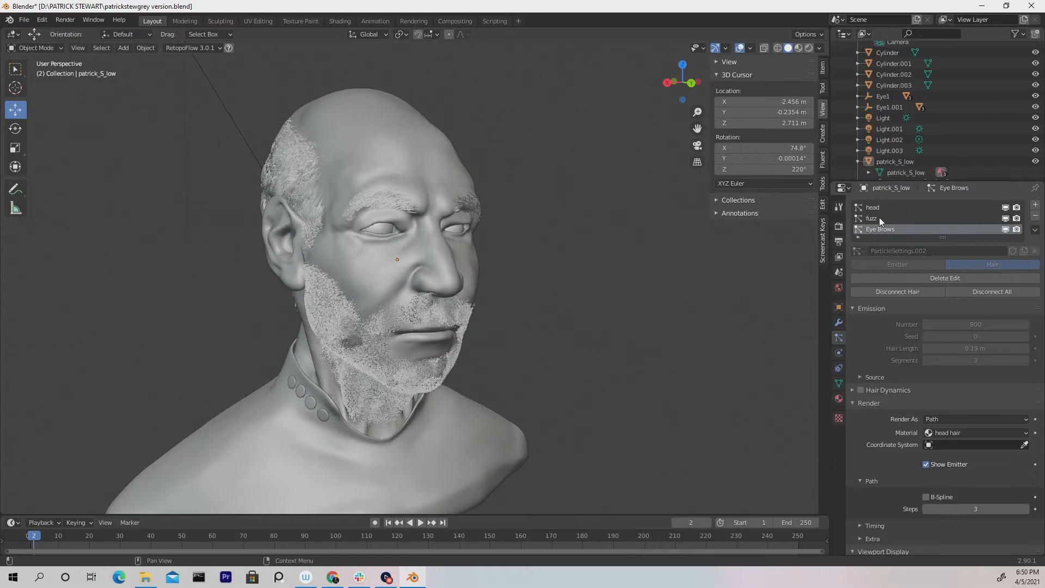
# - Give the head particle system the head hair material and switch to Rendered shading
pyautogui.click(872, 208)
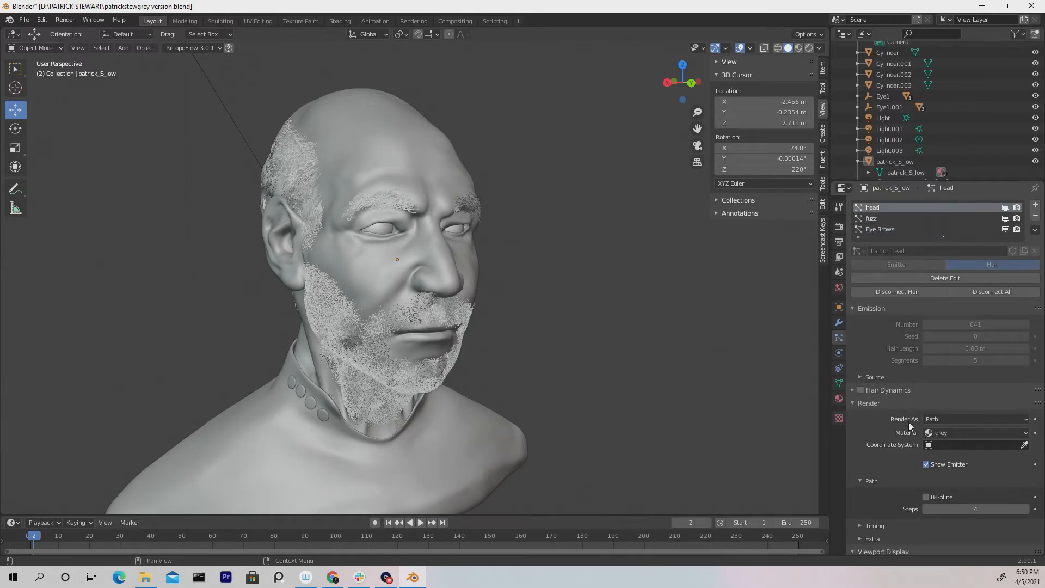
pyautogui.click(976, 432)
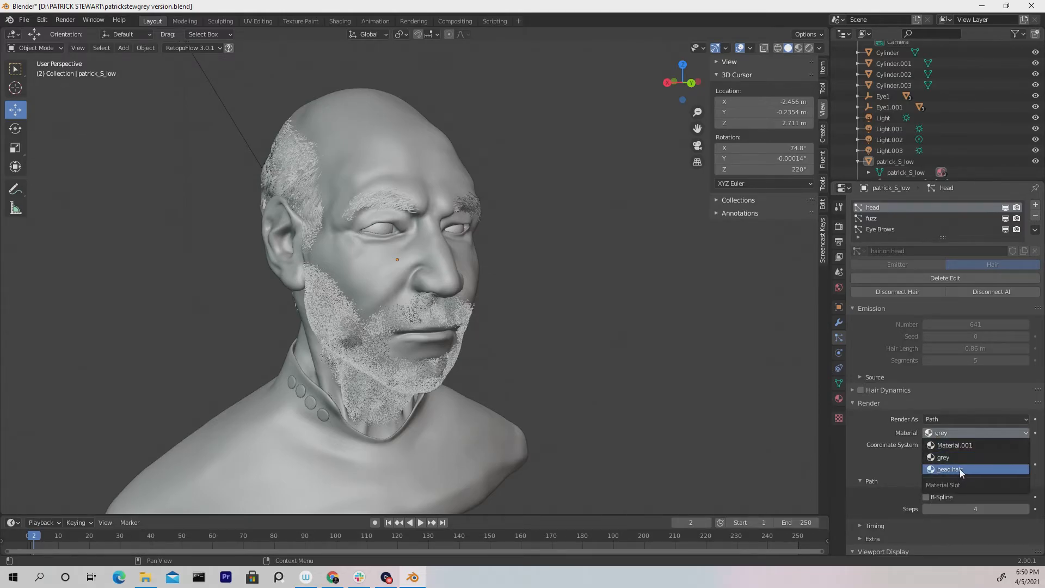
pyautogui.click(950, 469)
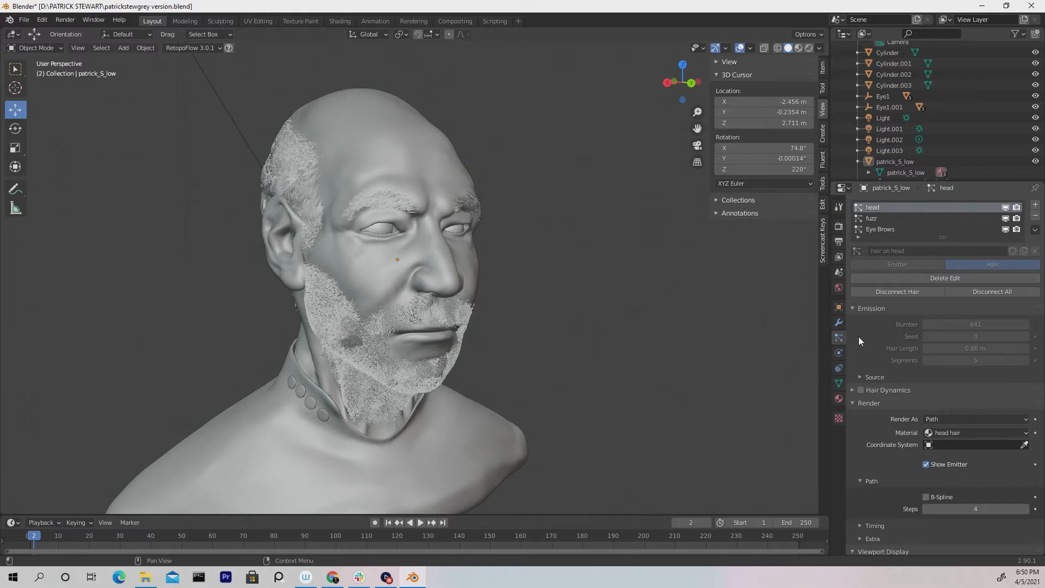
pyautogui.moveTo(886, 209)
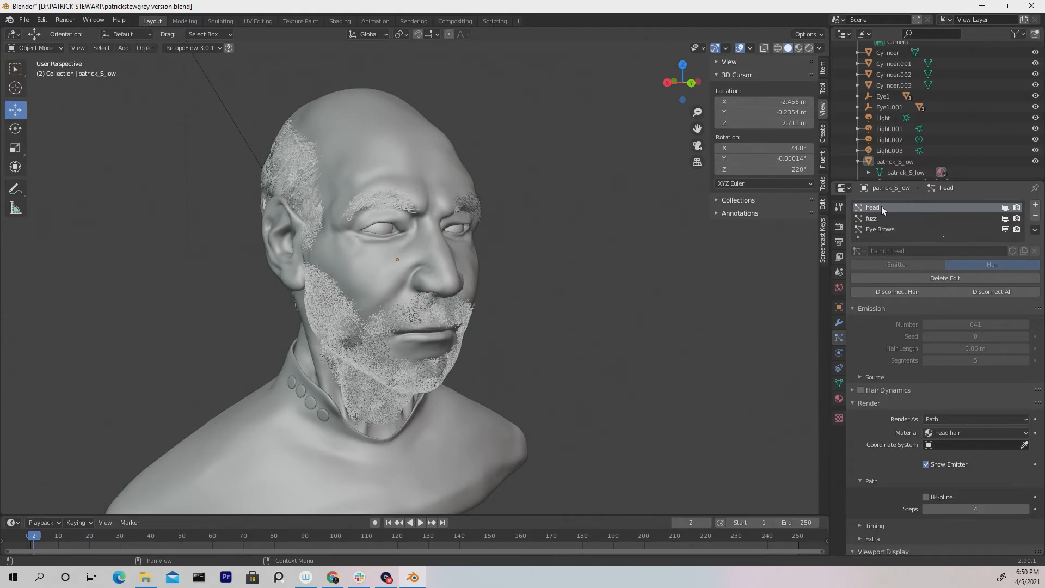
pyautogui.moveTo(881, 216)
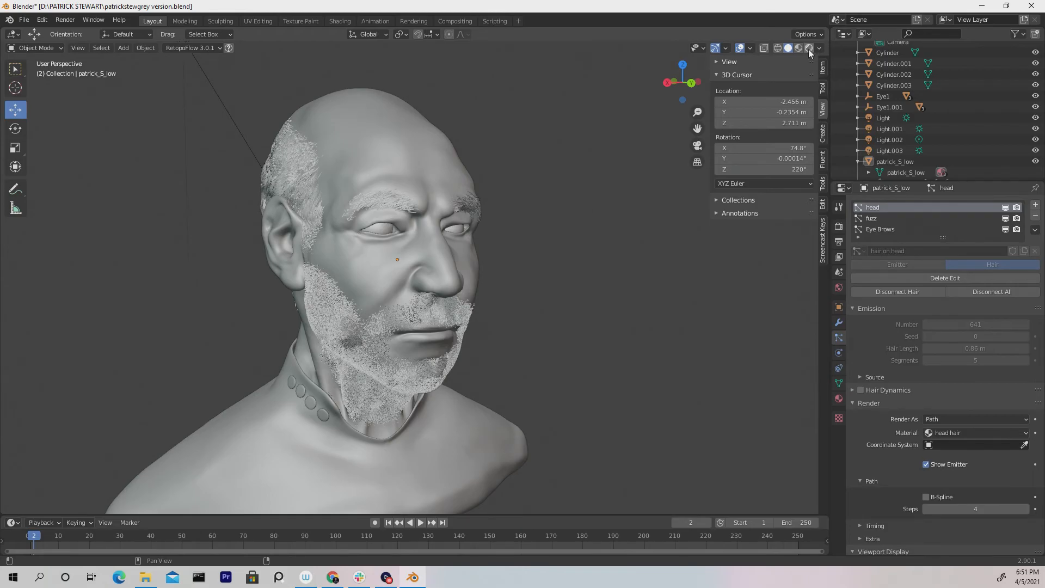
pyautogui.click(807, 48)
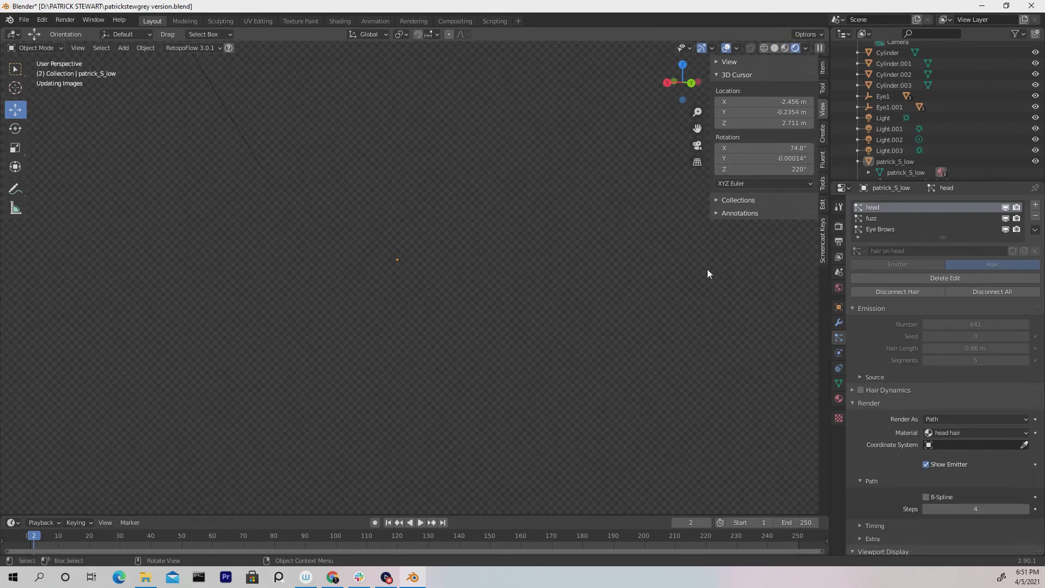